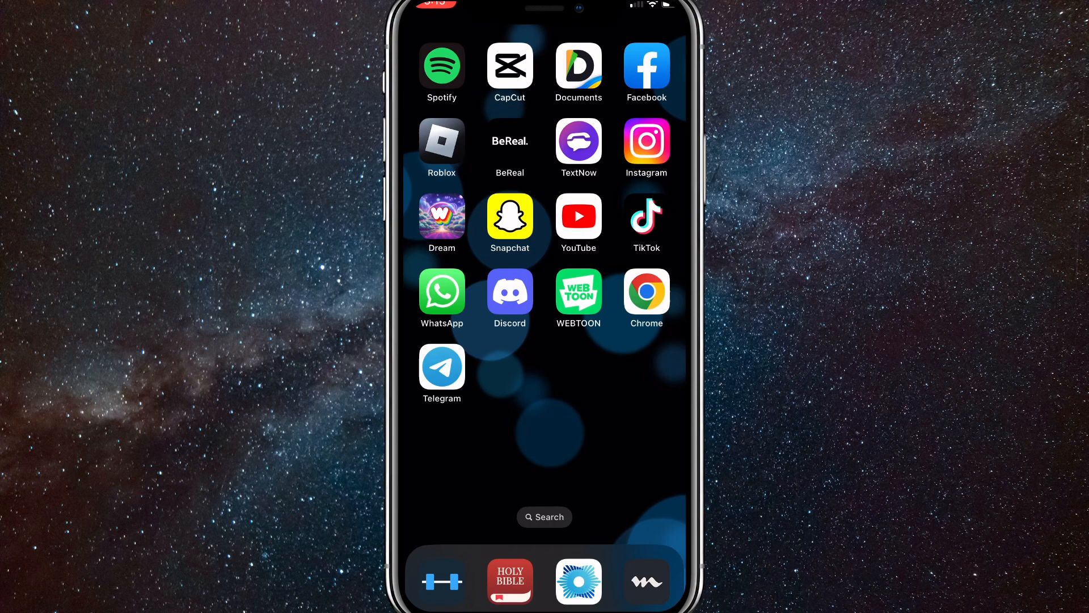
Step: Launch Spotify from the home screen into its home feed
{"action": "left_click", "coordinate": [442, 67]}
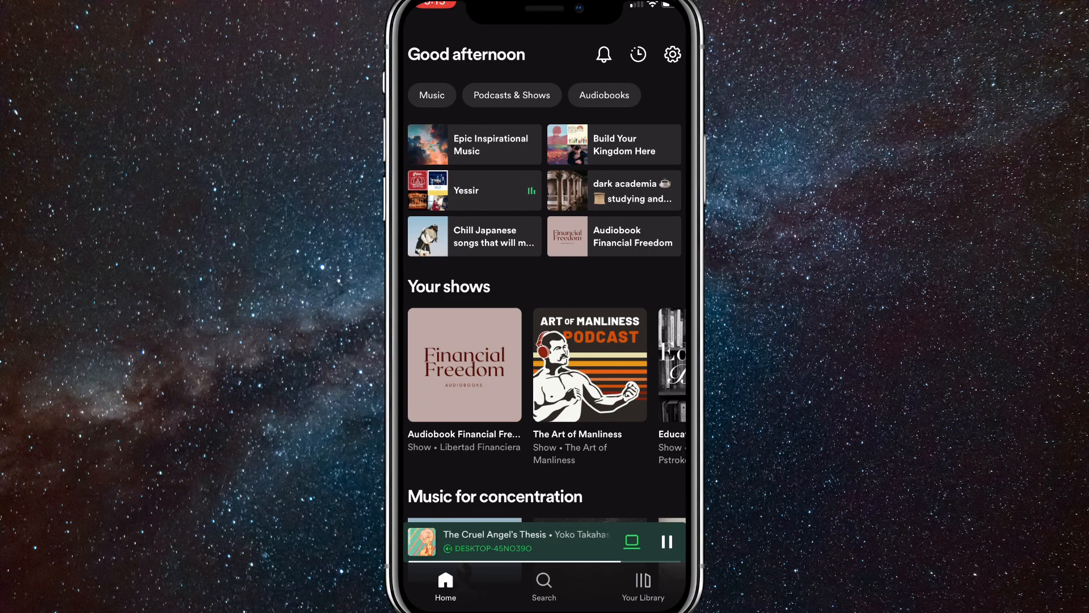
Step: Reach the profile page for 'tsubasa' via settings and begin editing the display name
{"action": "left_click", "coordinate": [671, 54]}
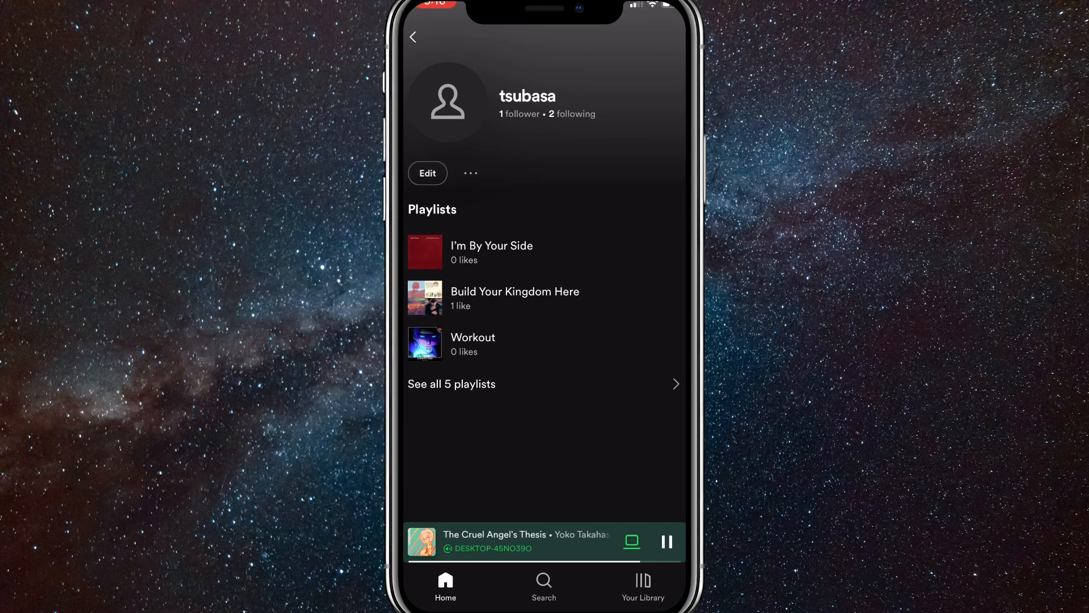
{"action": "left_click", "coordinate": [427, 173]}
{"action": "type", "text": "2B"}
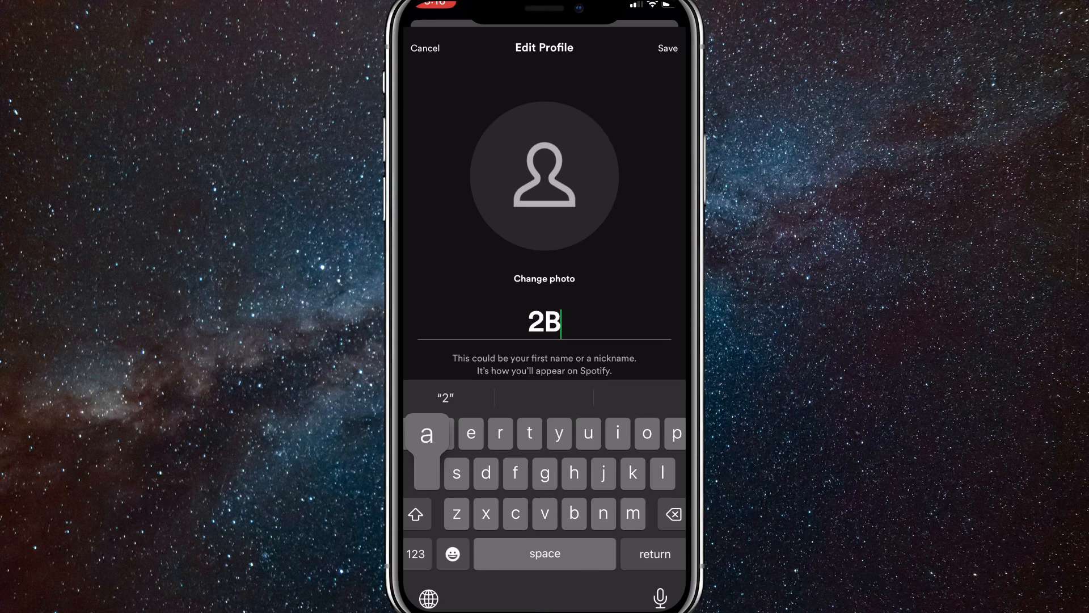
Step: Save the display name as '2Basa', then view the Account page with the fixed username
{"action": "type", "text": "asa"}
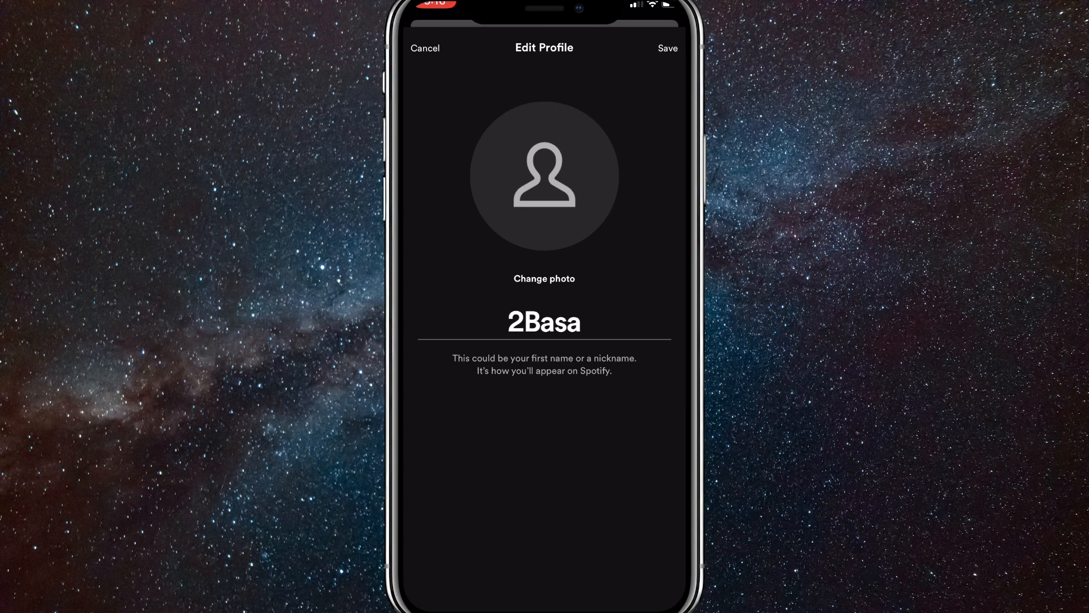
{"action": "left_click", "coordinate": [666, 48]}
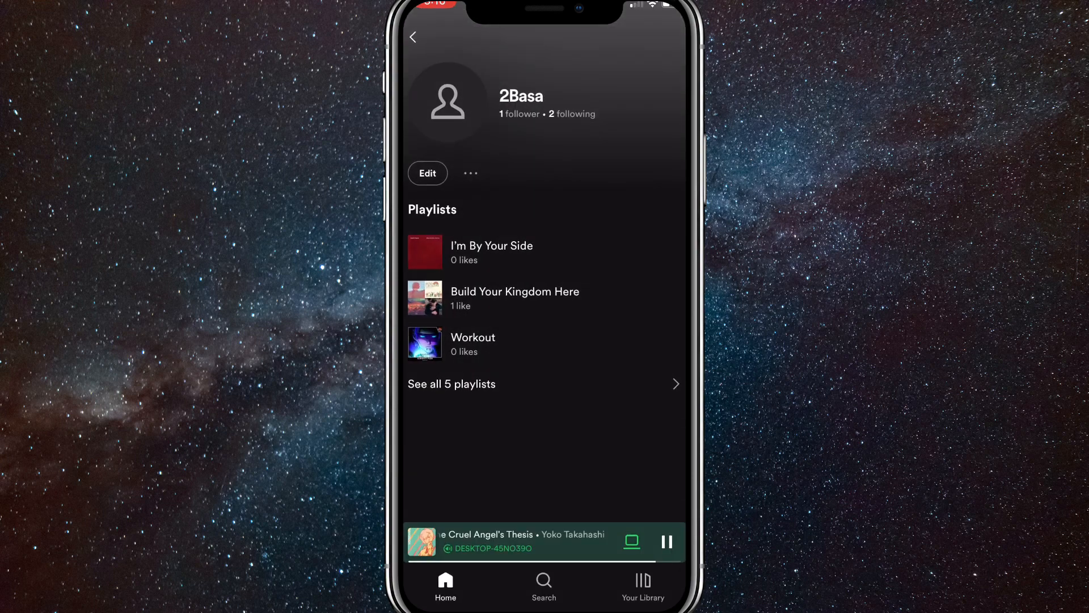
{"action": "left_click", "coordinate": [470, 172]}
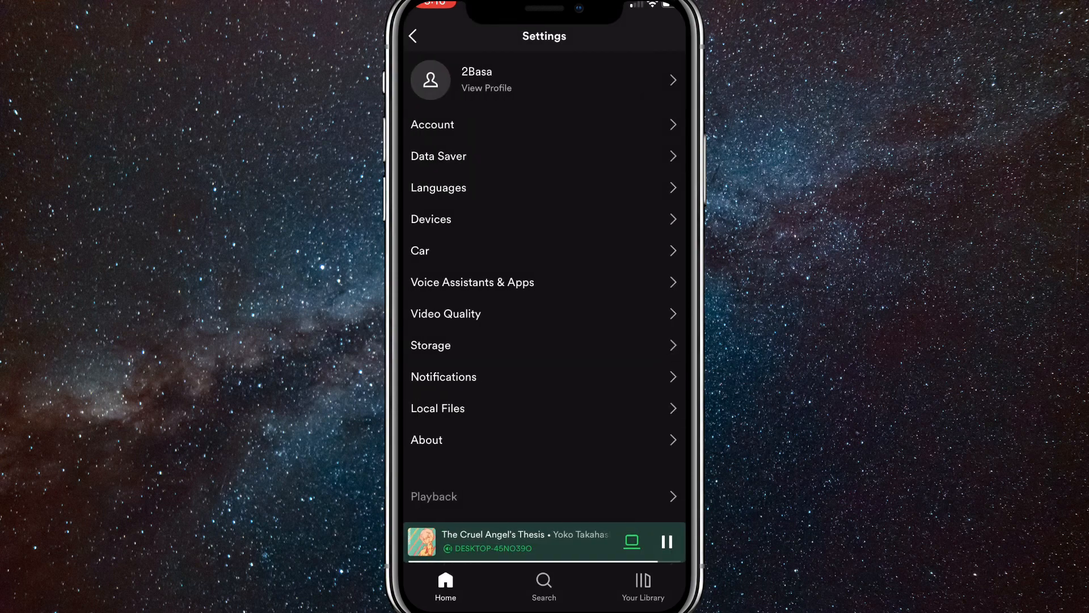
{"action": "left_click", "coordinate": [432, 125]}
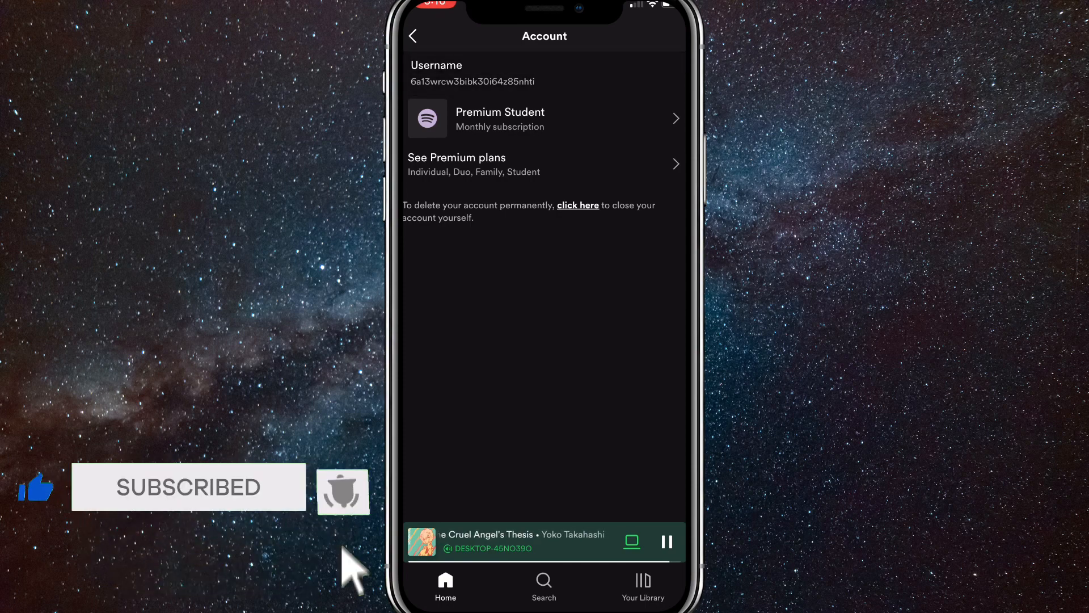
{"action": "left_click", "coordinate": [413, 35]}
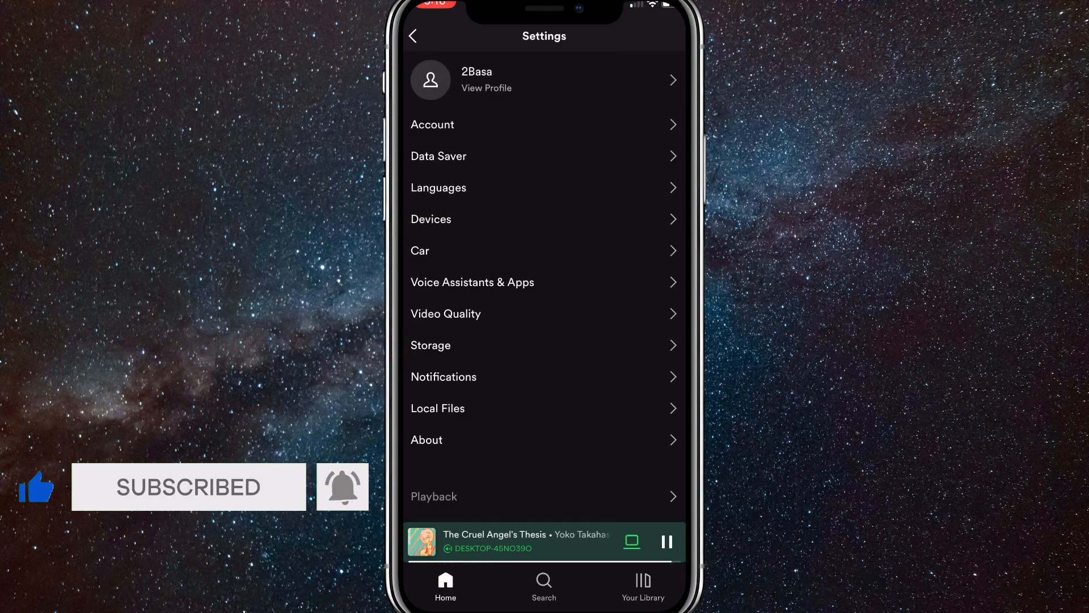